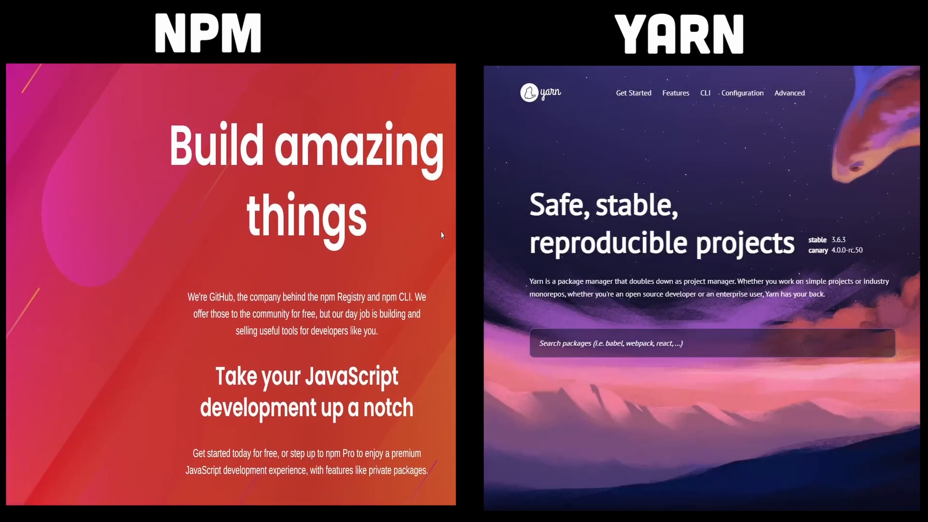
Step: Highlight the passage on npm storing 100 copies of a dependency versus pnpm's single store
scroll("down", 3)
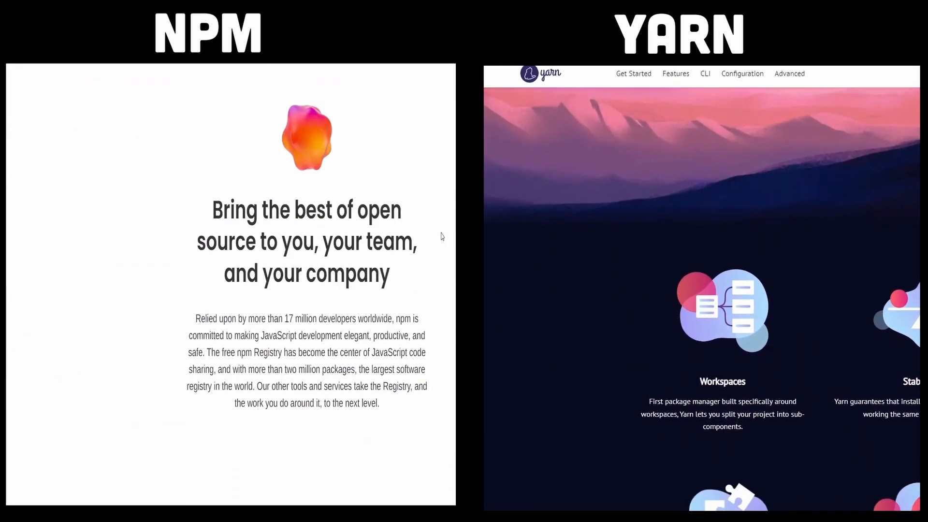
scroll("down", 3)
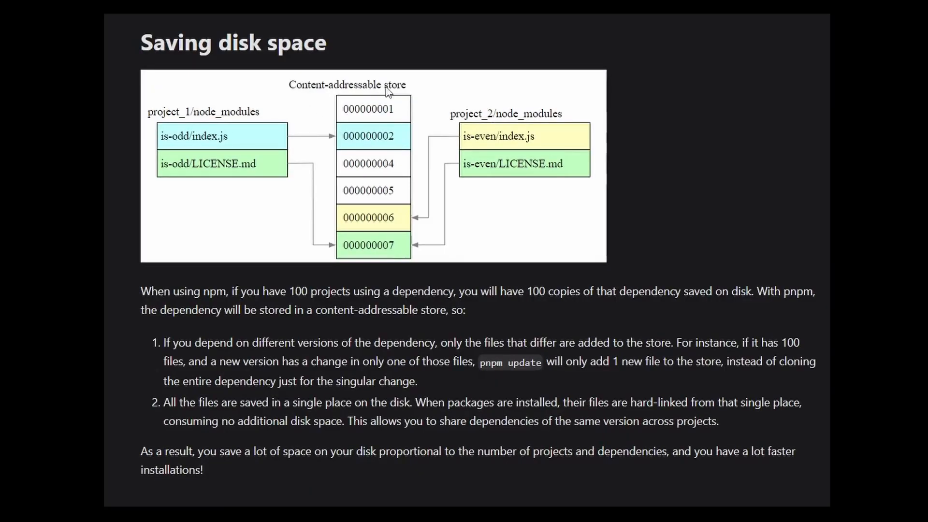
mouse_move(506, 126)
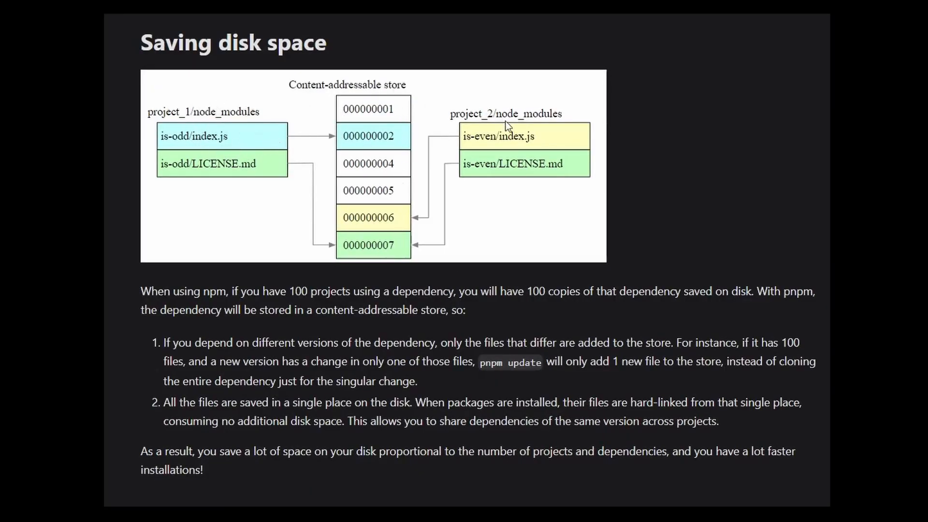
mouse_move(503, 158)
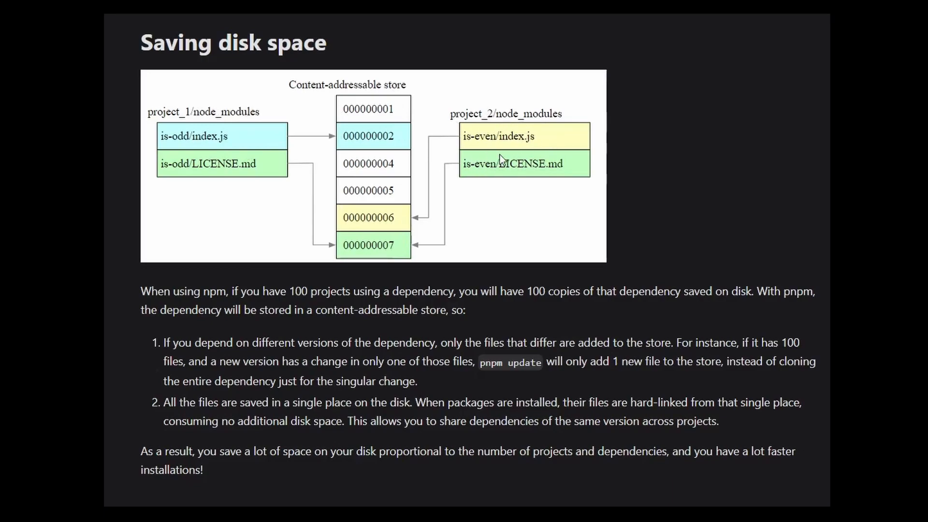
left_click_drag(141, 290, 489, 291)
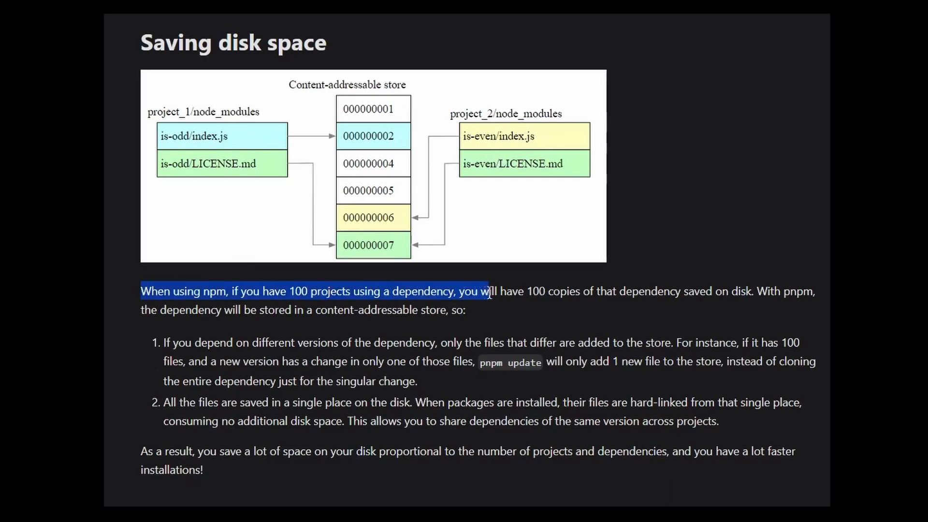
left_click_drag(486, 291, 753, 291)
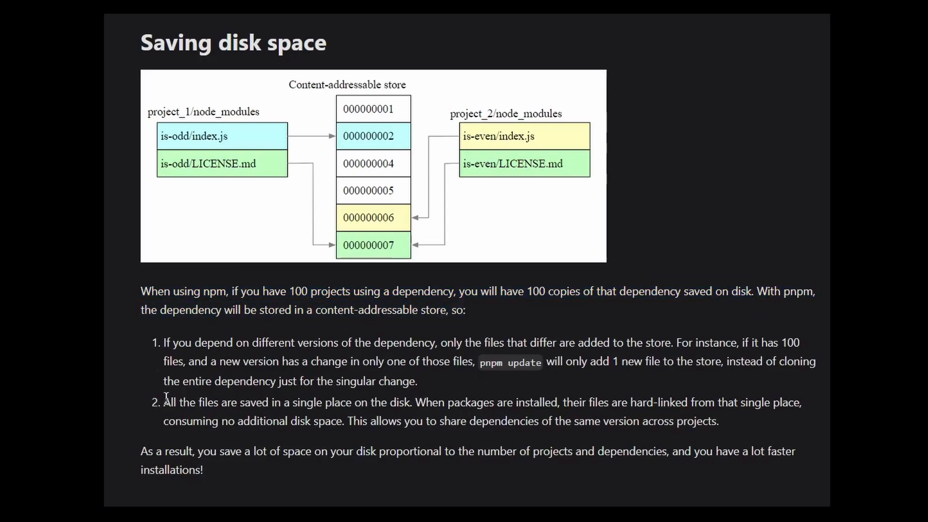
left_click_drag(164, 402, 414, 402)
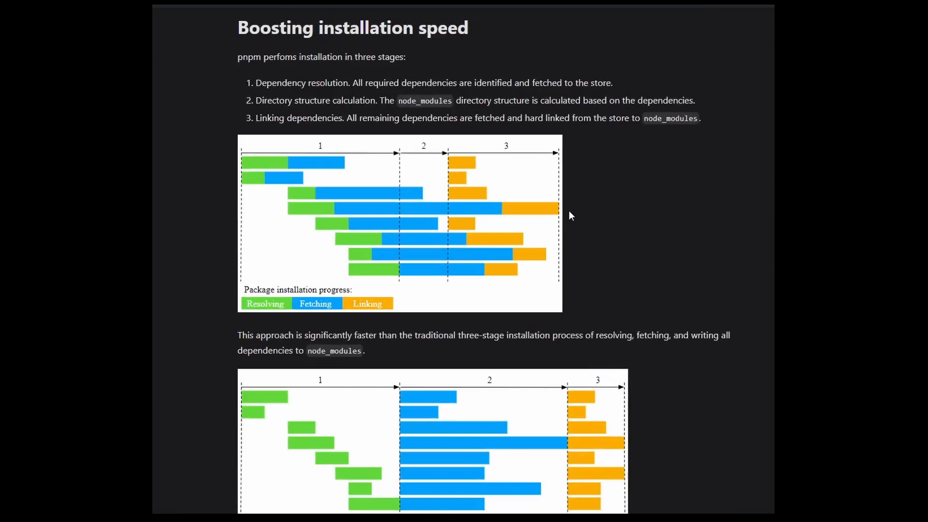
Step: Highlight the directory structure calculation stage, then read through pnpm audit --fix into its Options list
double_click(296, 83)
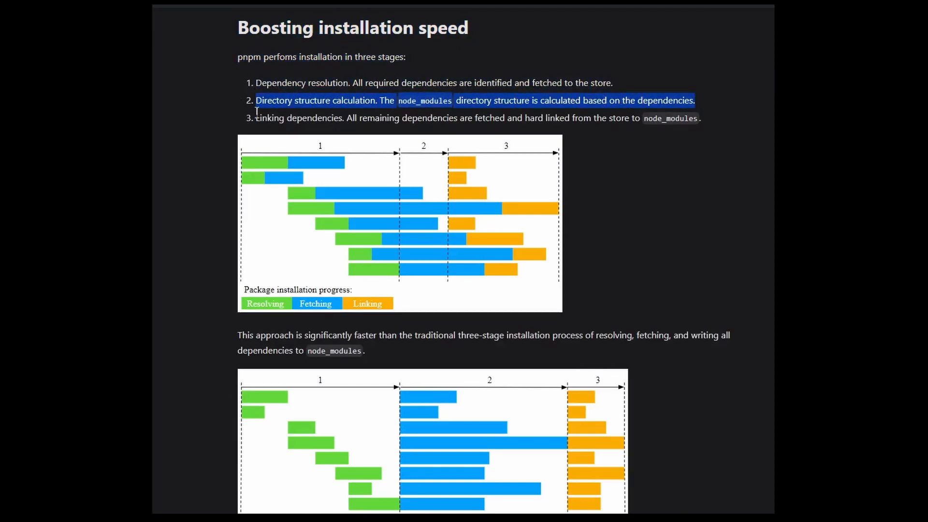
scroll("down", 3)
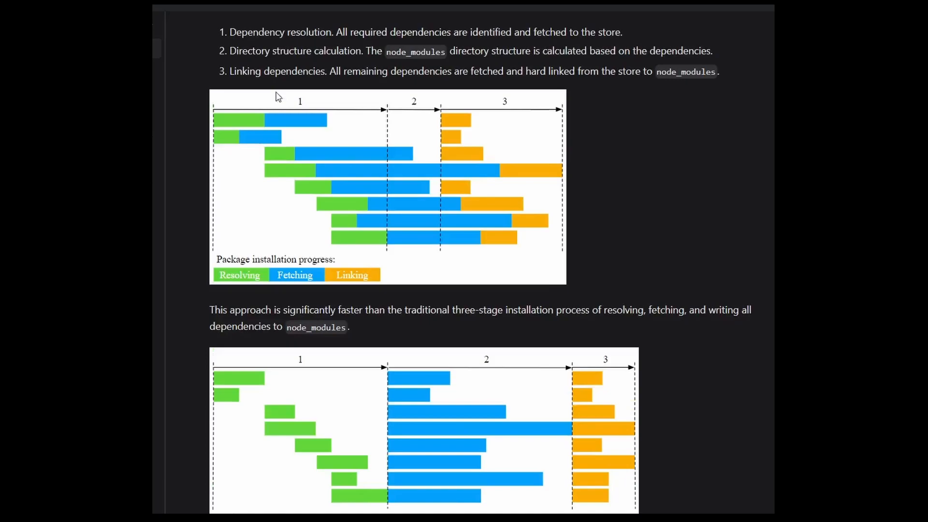
mouse_move(475, 121)
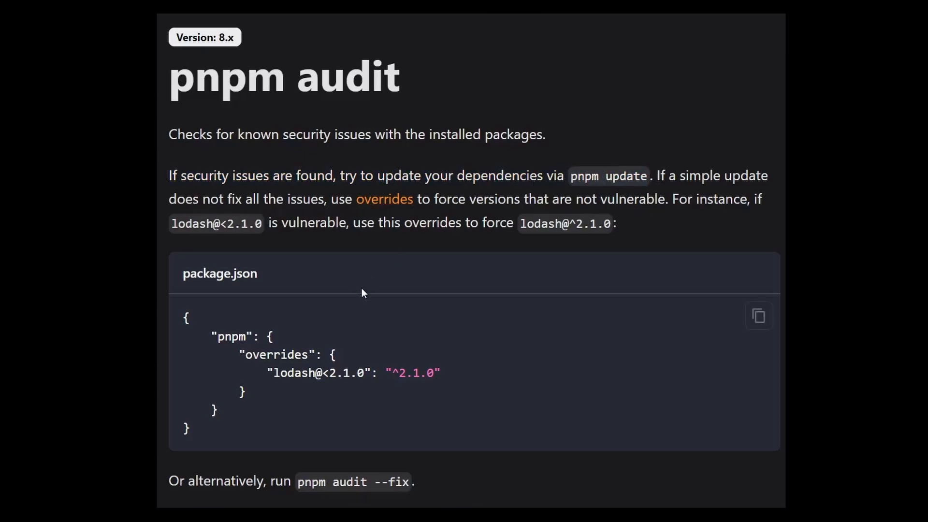
scroll("down", 3)
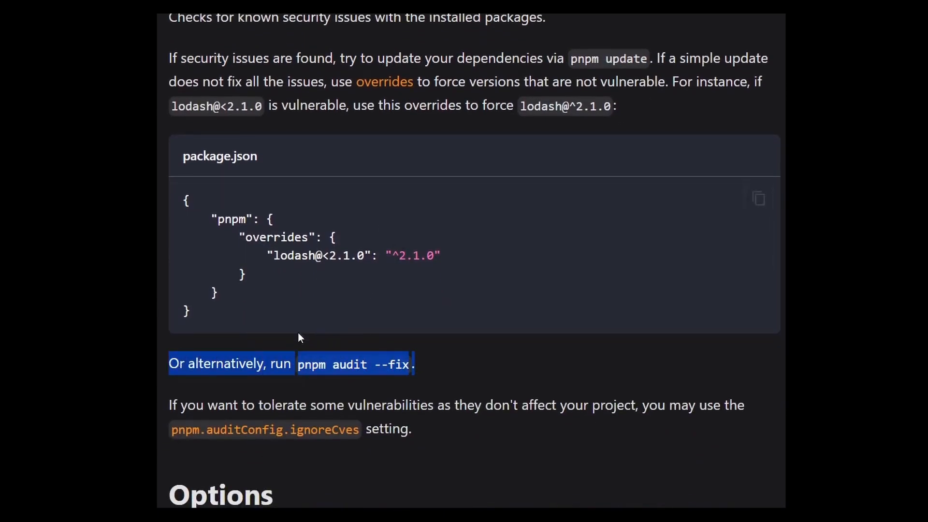
left_click(422, 350)
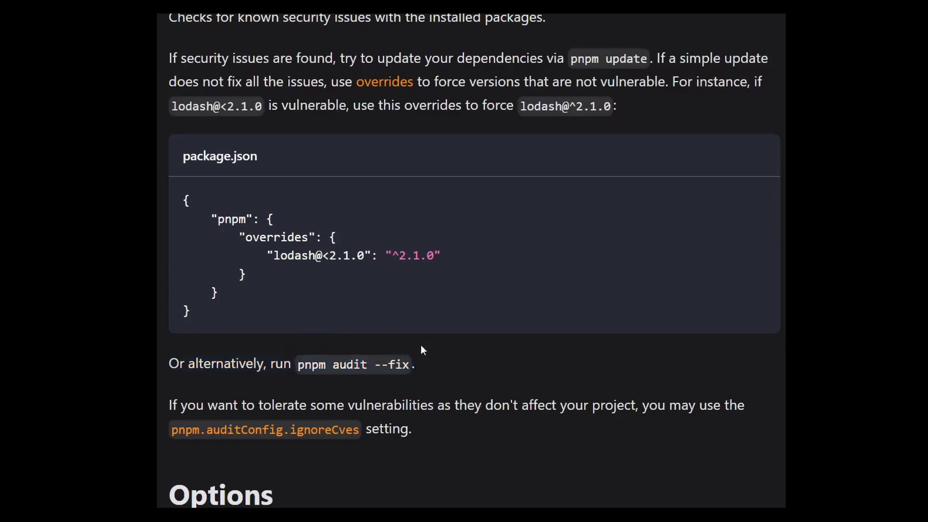
scroll("down", 3)
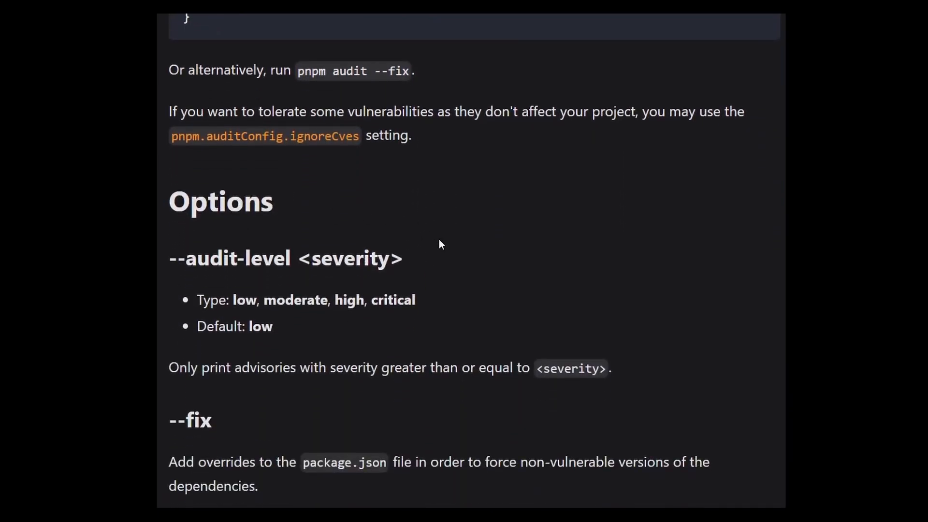
scroll("down", 3)
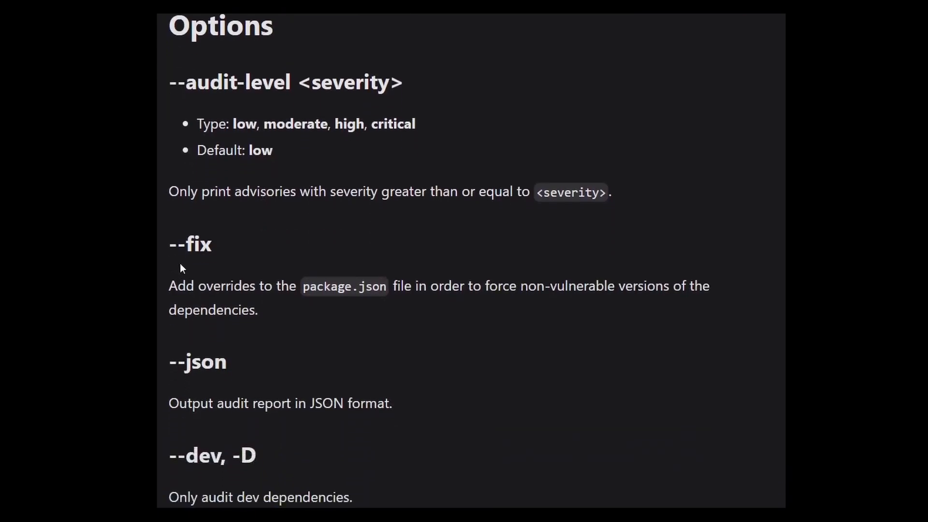
mouse_move(574, 301)
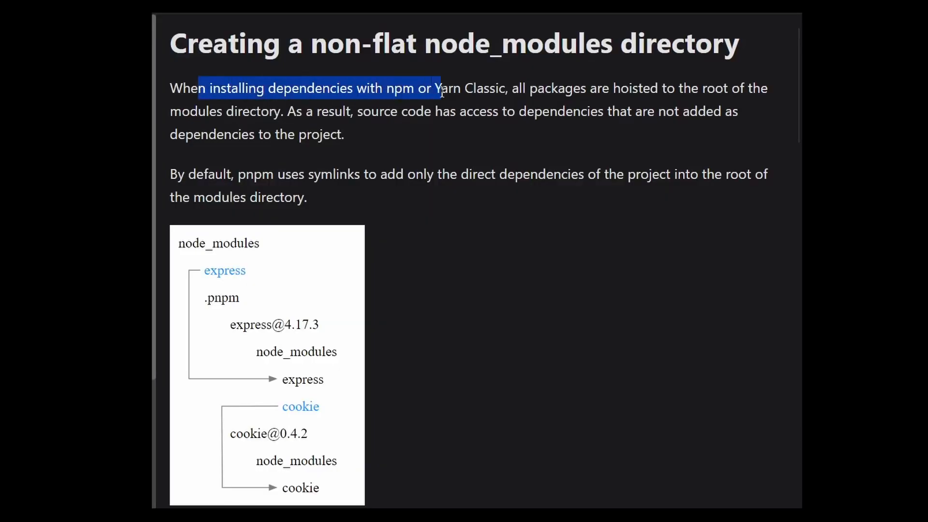
left_click_drag(358, 112, 443, 111)
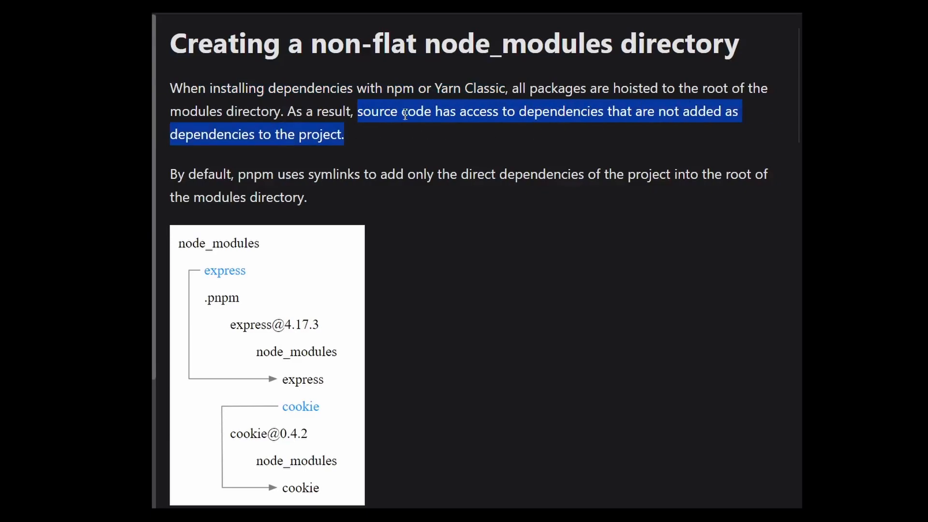
scroll("down", 3)
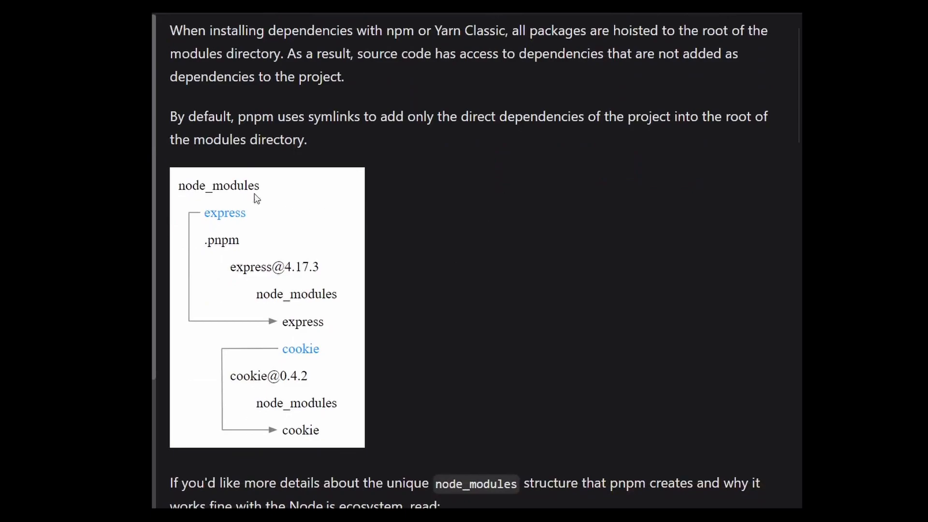
mouse_move(377, 250)
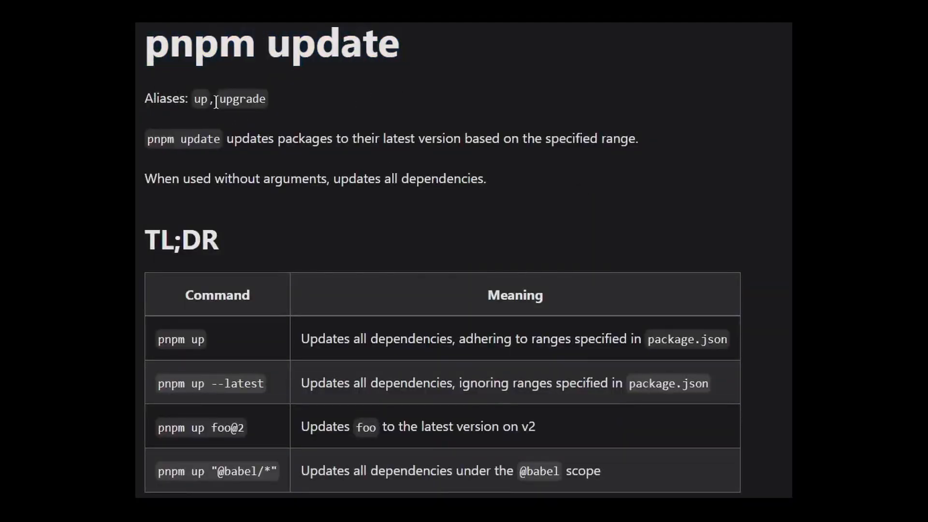
Step: Highlight the description of what pnpm update does and read further down the page
left_click_drag(146, 139, 486, 178)
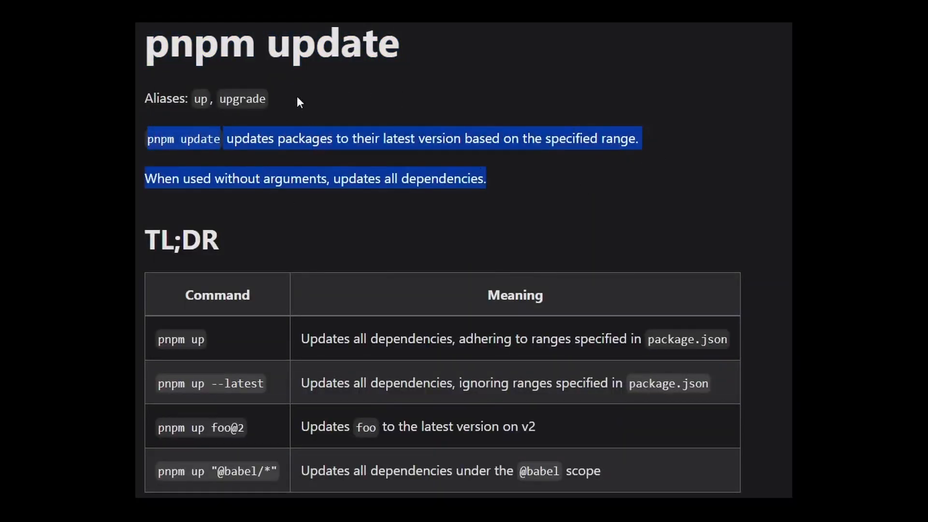
scroll("down", 3)
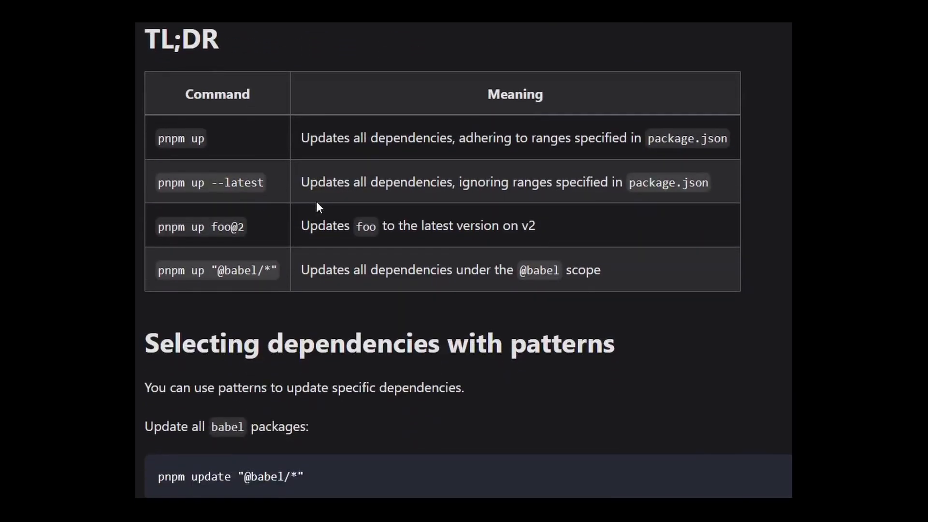
scroll("down", 3)
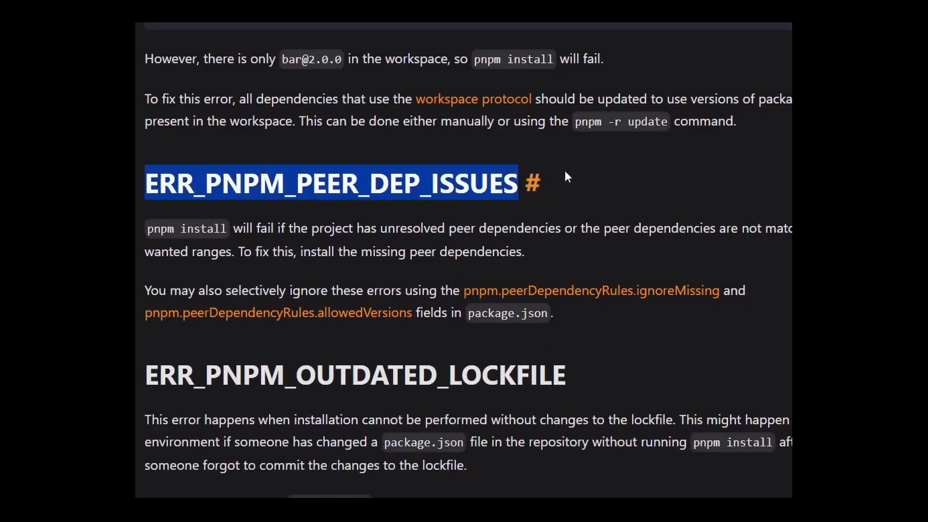
Step: Highlight the ERR_PNPM_PEER_DEP_ISSUES explanation of when pnpm install fails on peer dependencies
left_click_drag(146, 228, 405, 228)
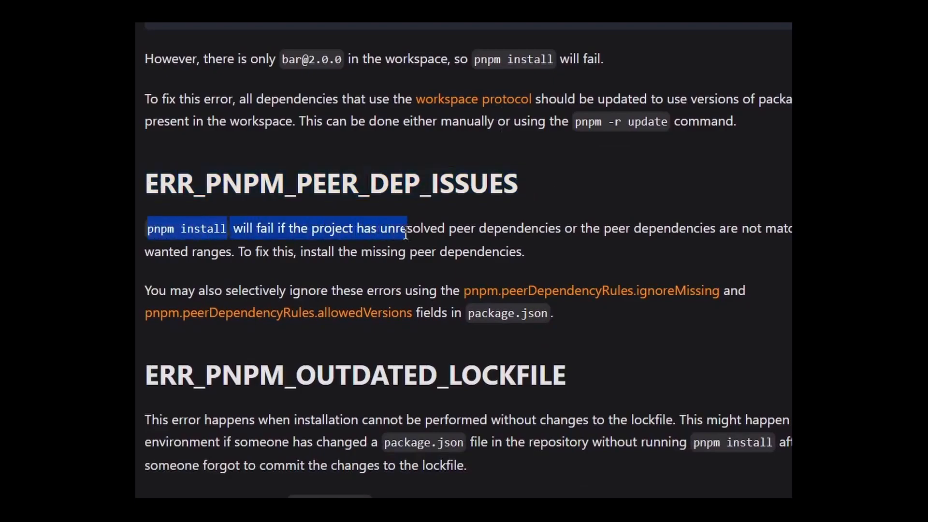
left_click_drag(405, 228, 523, 252)
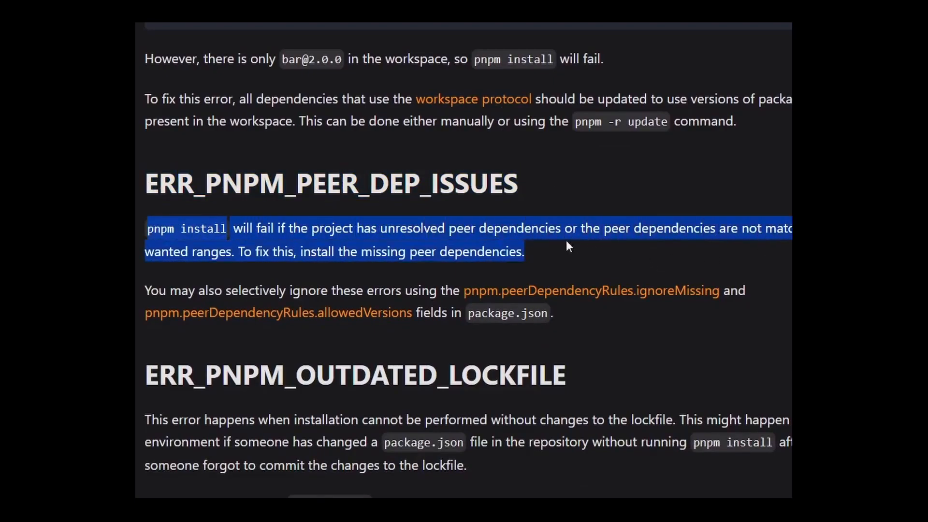
left_click(632, 259)
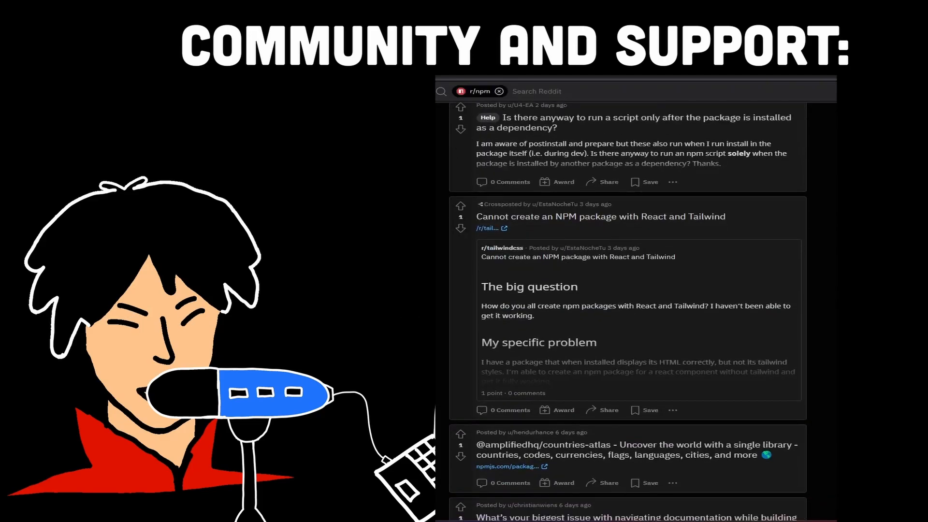
scroll("down", 3)
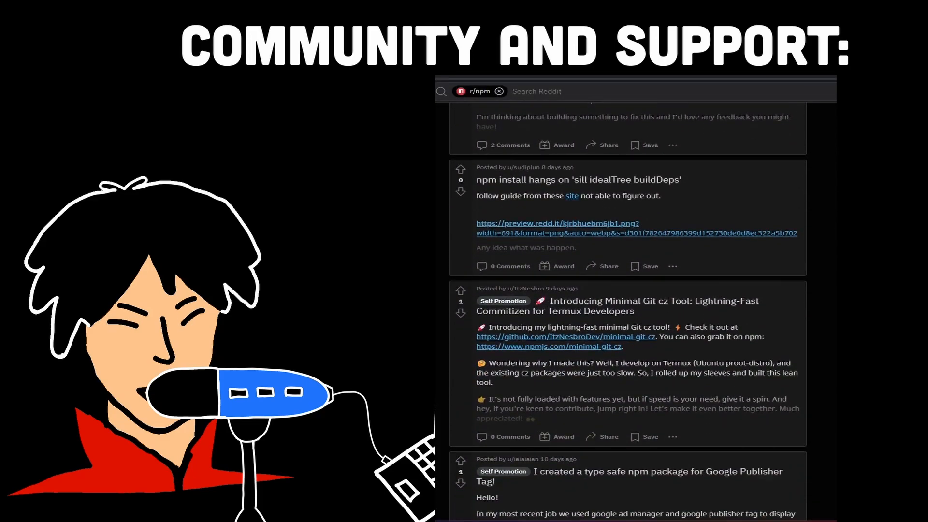
scroll("down", 3)
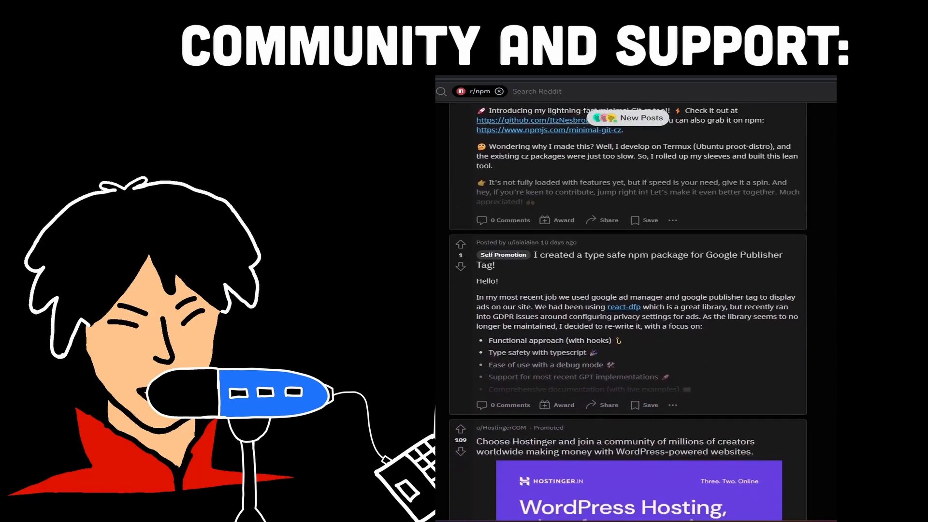